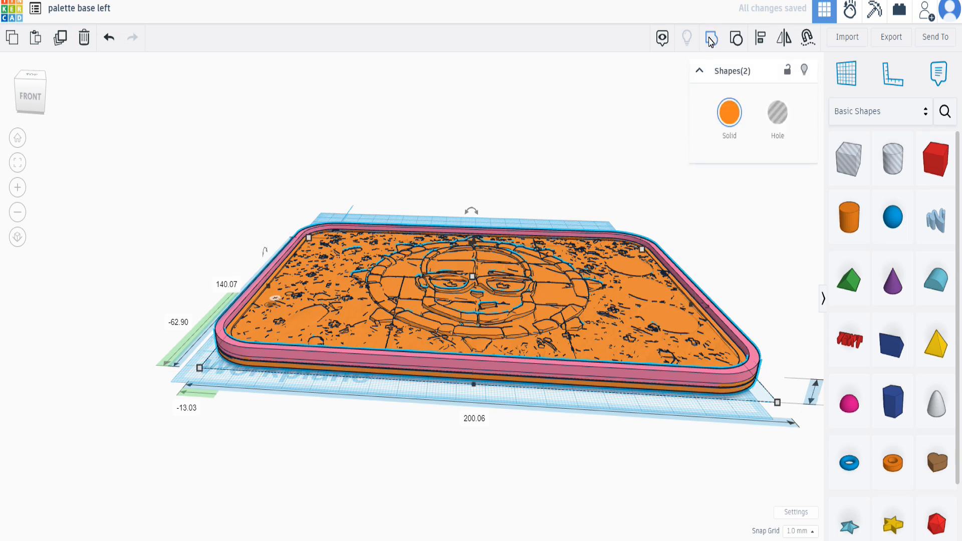
- Group the pink rim with the engraved orange base into one solid palette
click(711, 38)
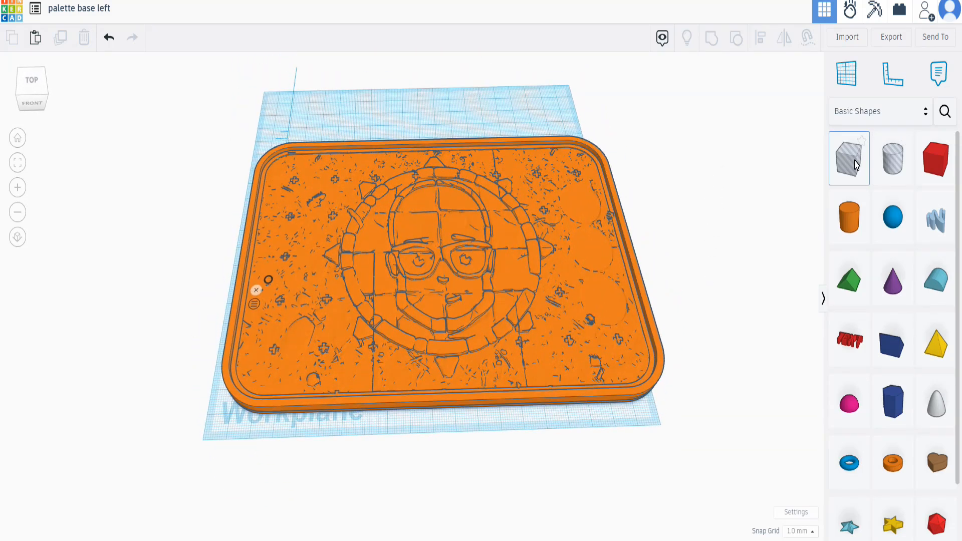
- Cut away the right half with a Box Hole, leaving the 102 mm left half
click(848, 159)
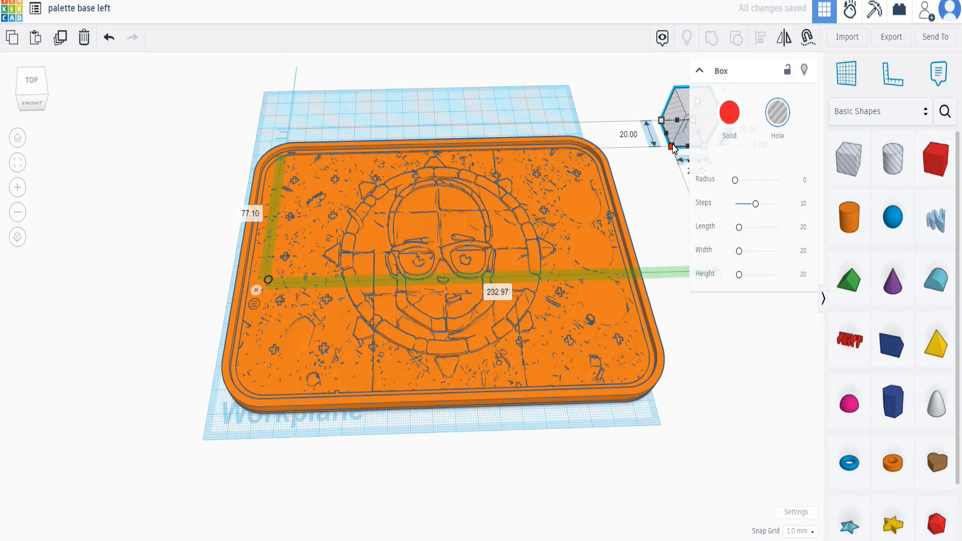
drag(674, 146, 452, 454)
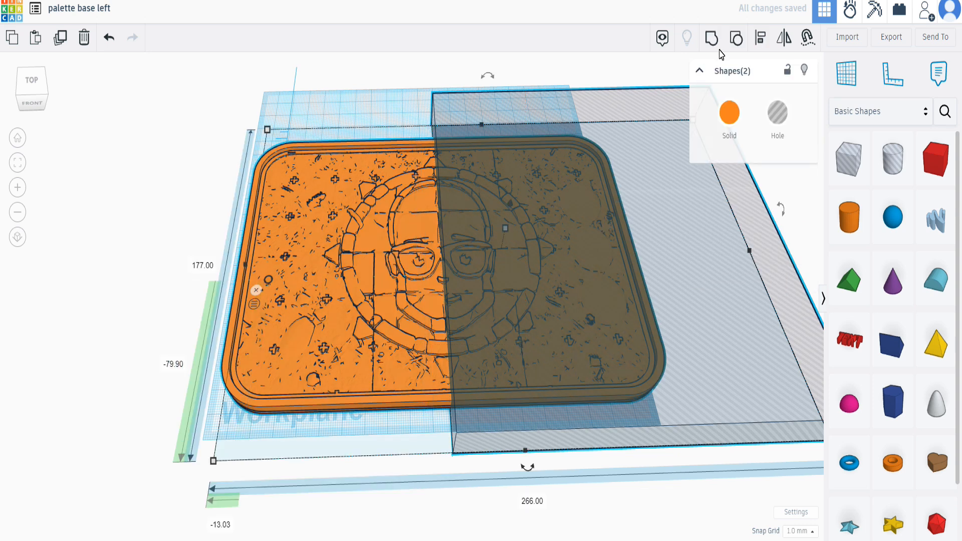
click(711, 38)
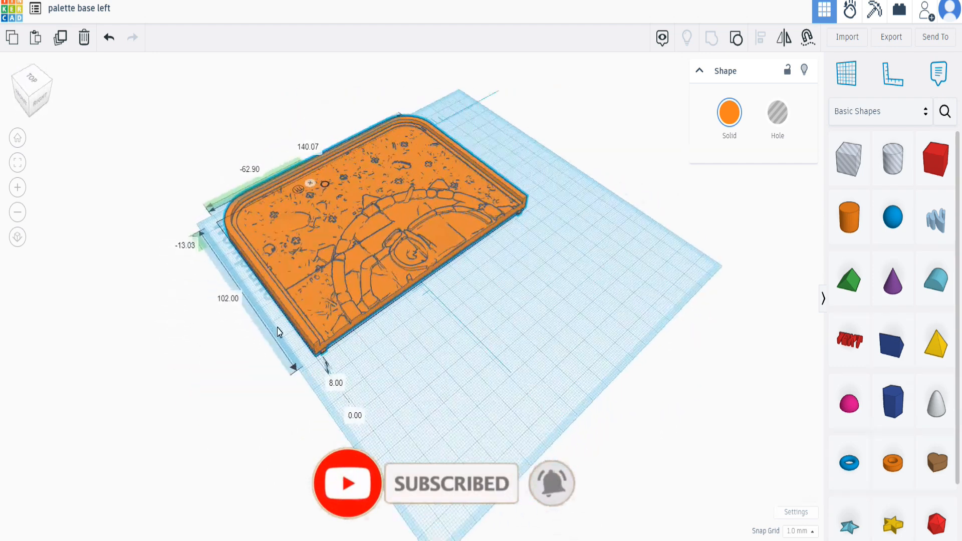
- Orbit over the cut half, then undo to restore the whole palette with the hole box
drag(279, 332, 485, 374)
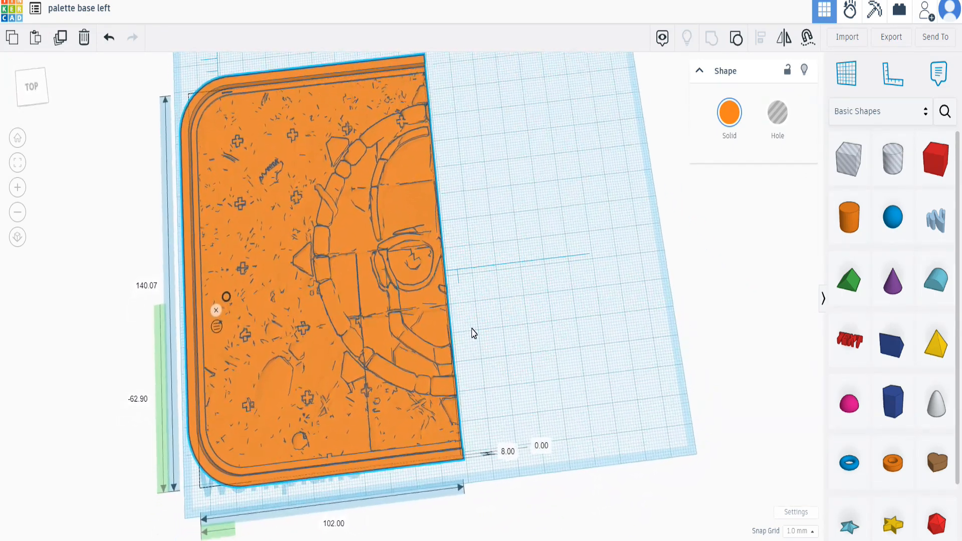
drag(472, 333, 644, 251)
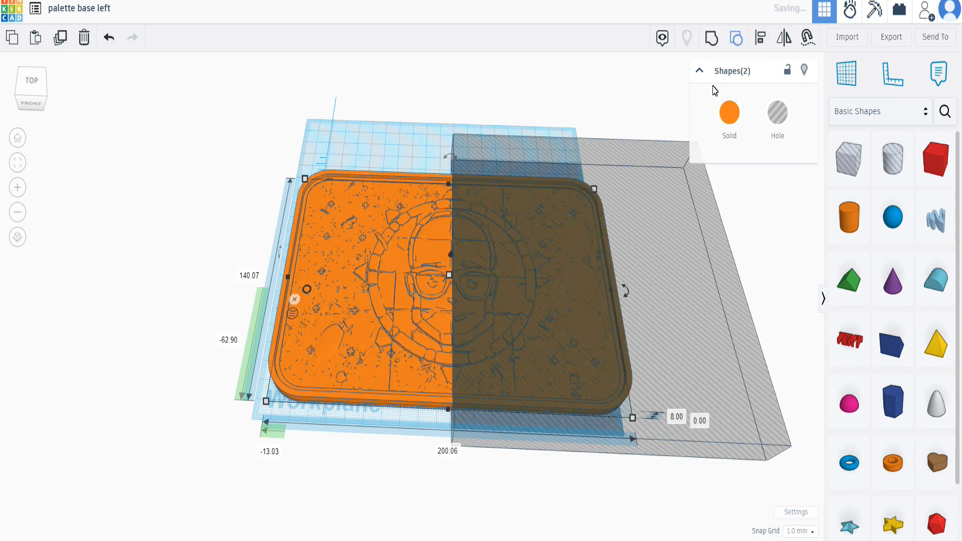
drag(632, 417, 717, 293)
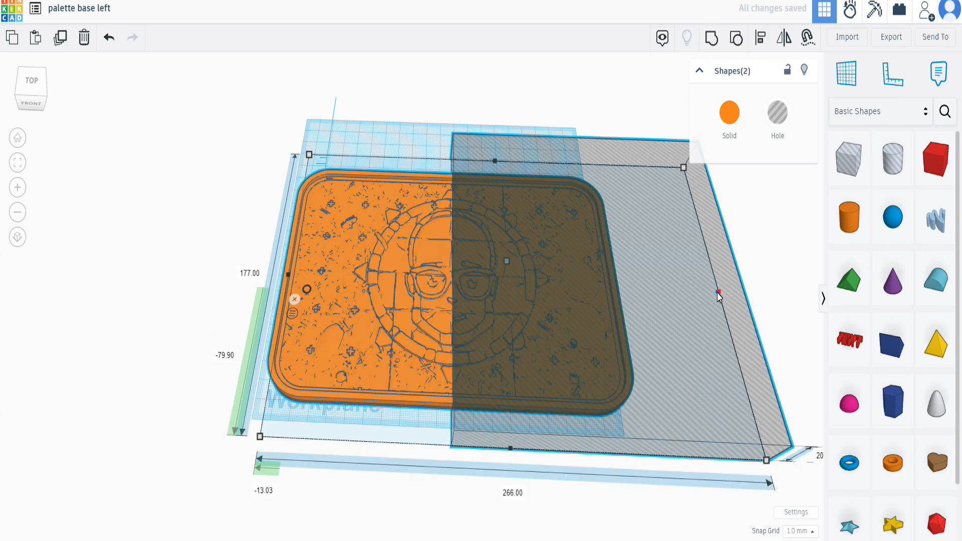
click(108, 38)
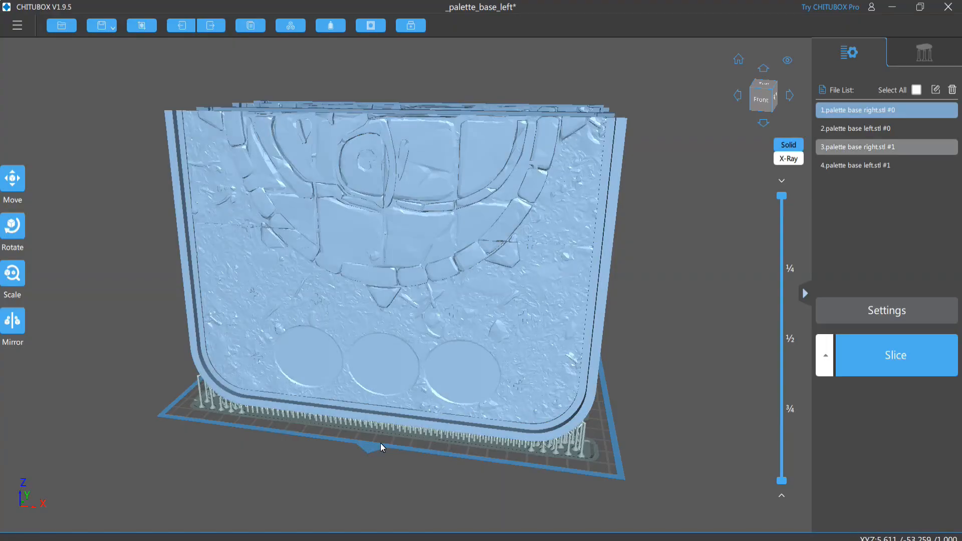
drag(380, 447, 439, 495)
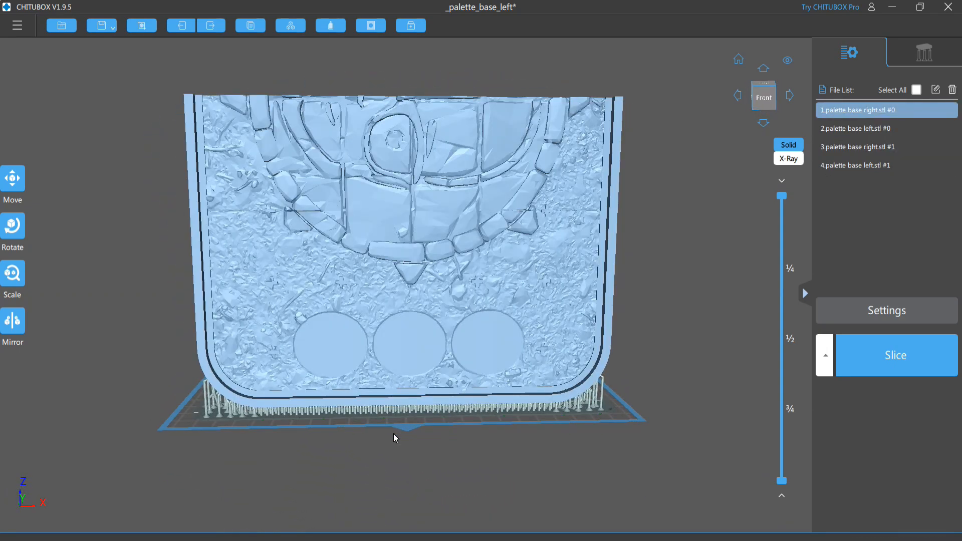
drag(395, 438, 353, 450)
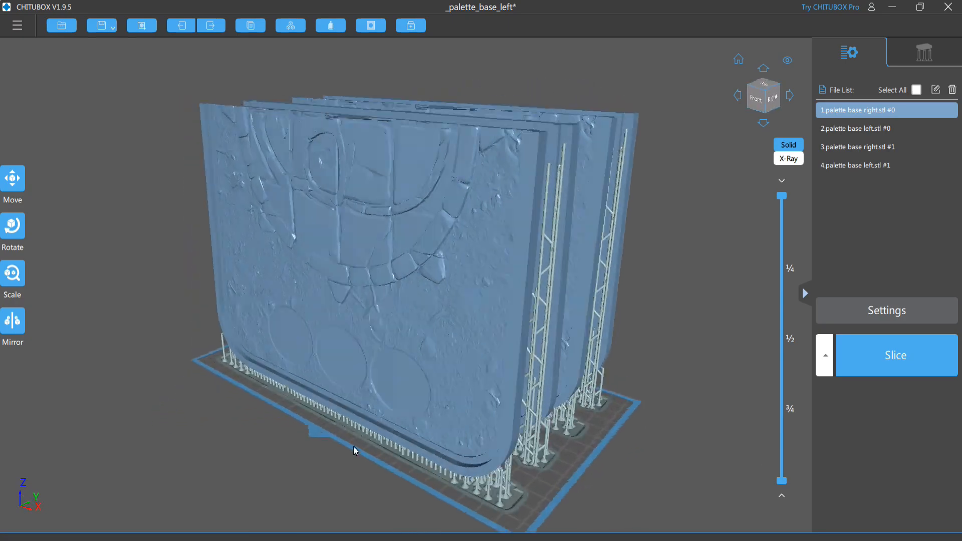